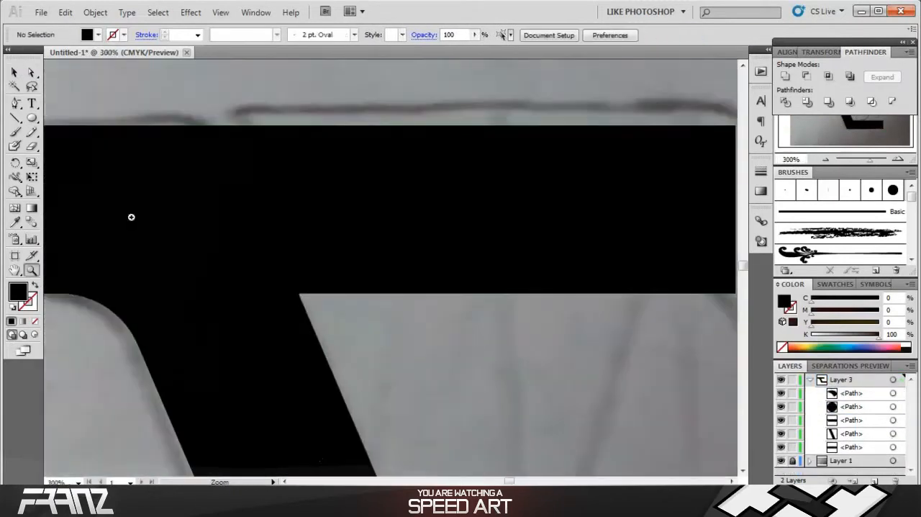
# - Trace the TD outline, bring it into Photoshop and style it red-orange with gradient overlay, satin, glow and shadow
pyautogui.click(846, 380)
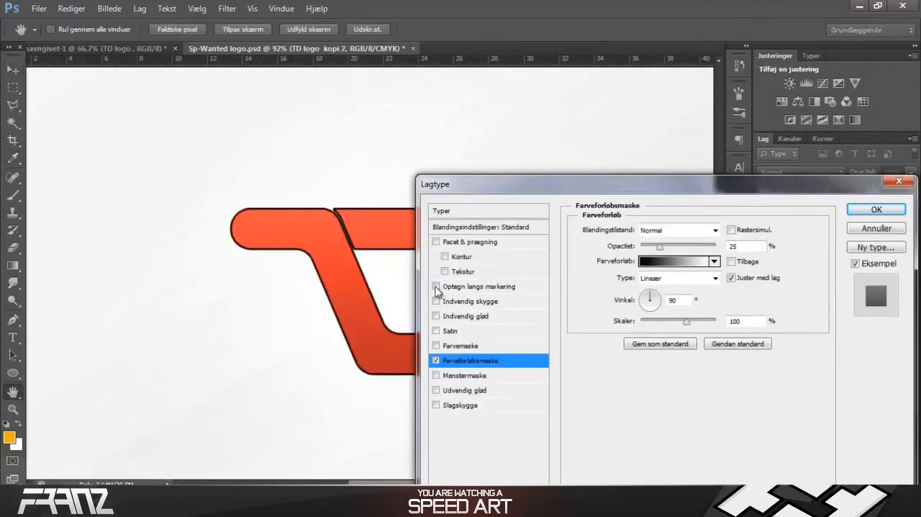
pyautogui.click(464, 406)
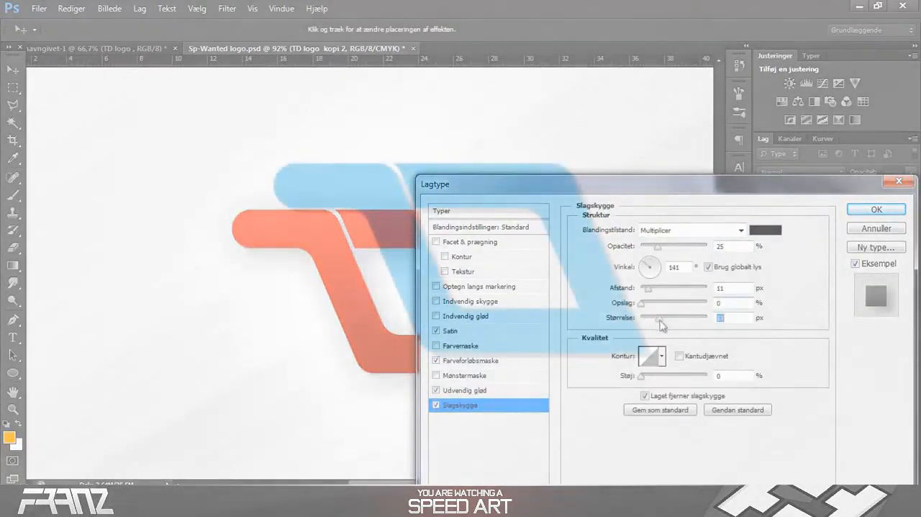